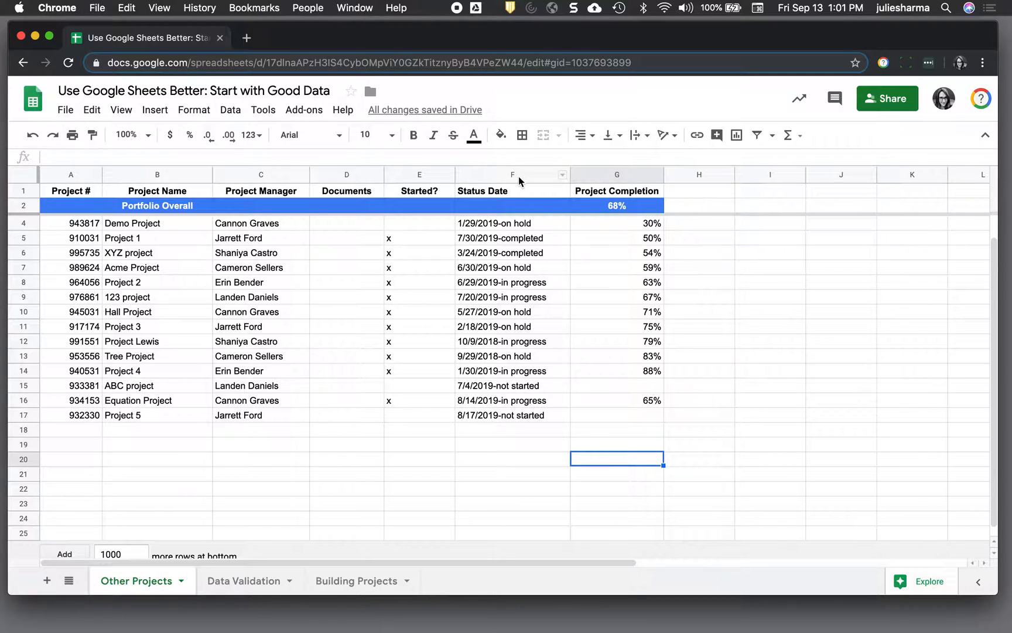
- Review the Status Date entries in rows 4–17 and insert an empty column right of column F
{"action": "left_click", "coordinate": [512, 174]}
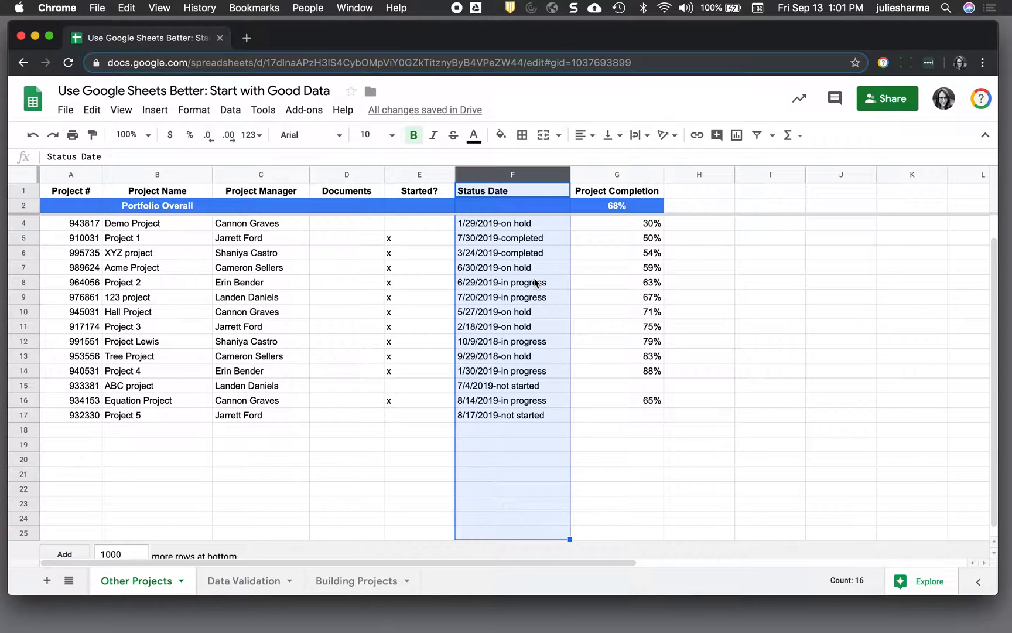
{"action": "left_click", "coordinate": [230, 109]}
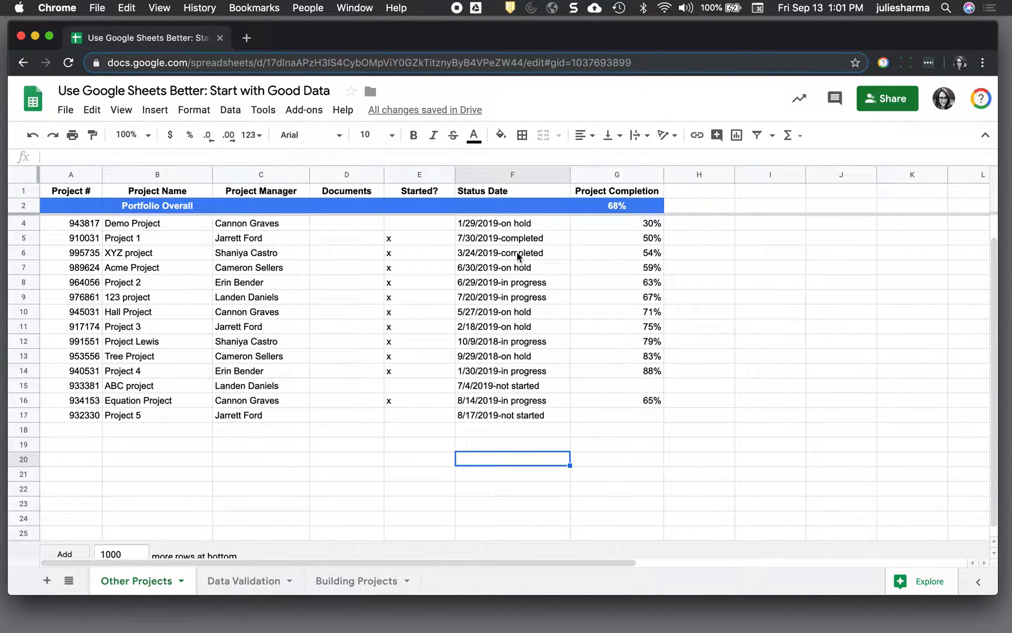
{"action": "left_click", "coordinate": [512, 222]}
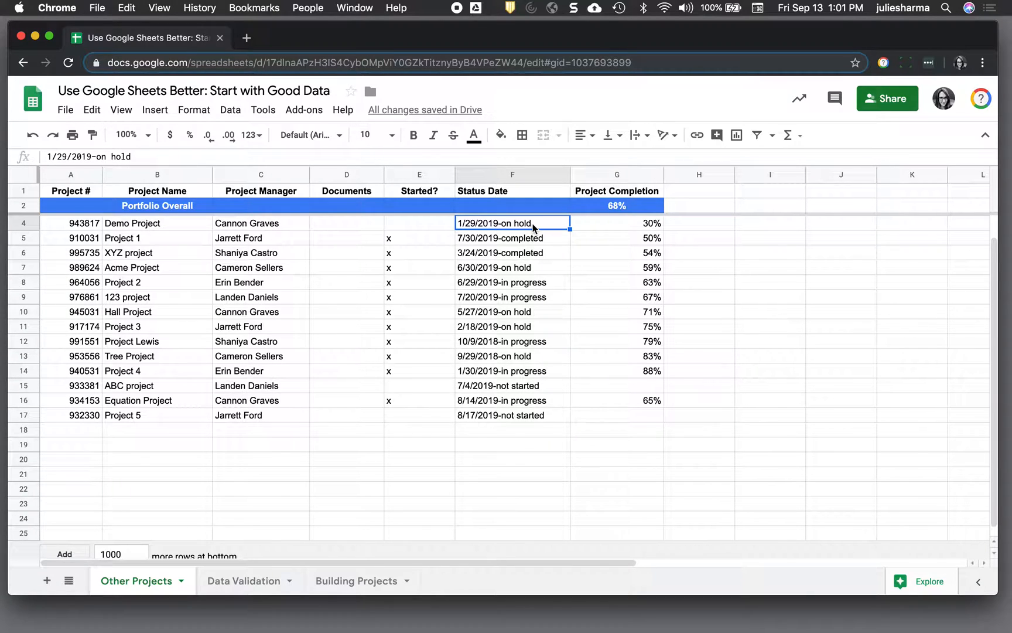
{"action": "left_click_drag", "start_coordinate": [512, 222], "coordinate": [512, 415]}
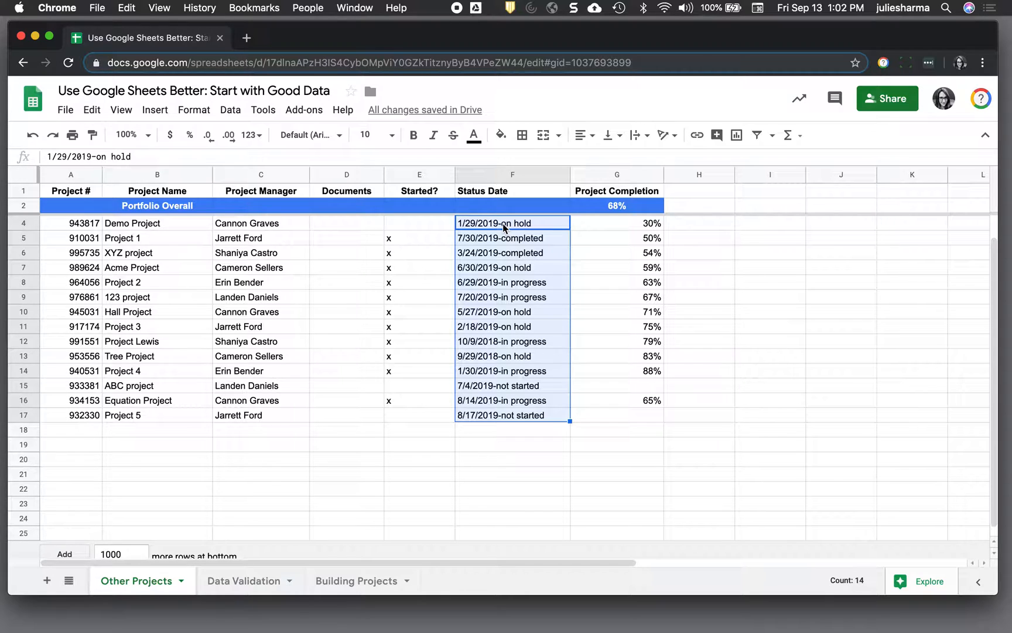
{"action": "mouse_move", "coordinate": [523, 178]}
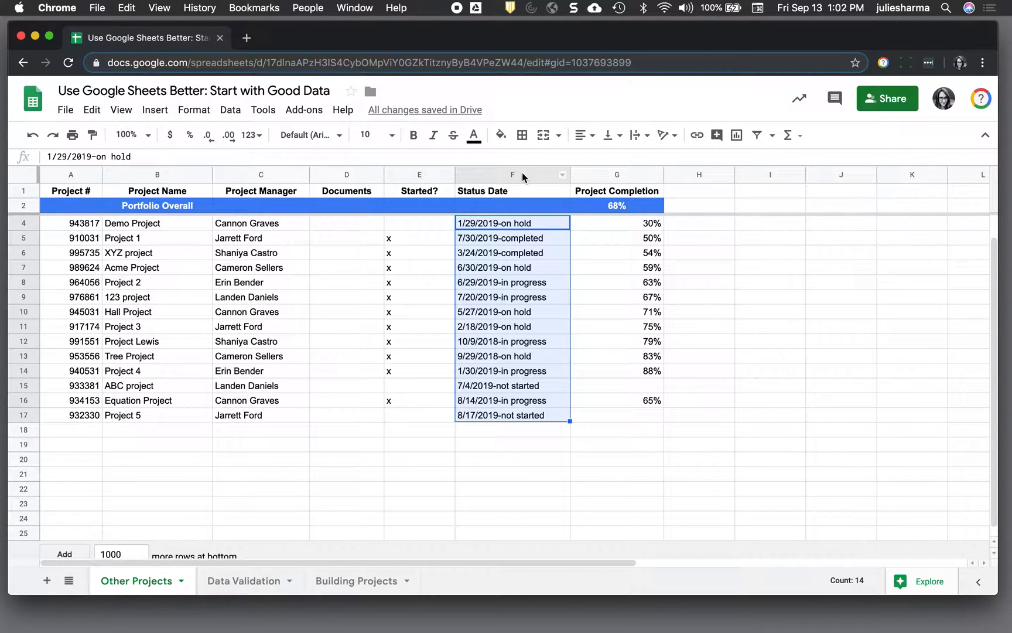
{"action": "right_click", "coordinate": [512, 175]}
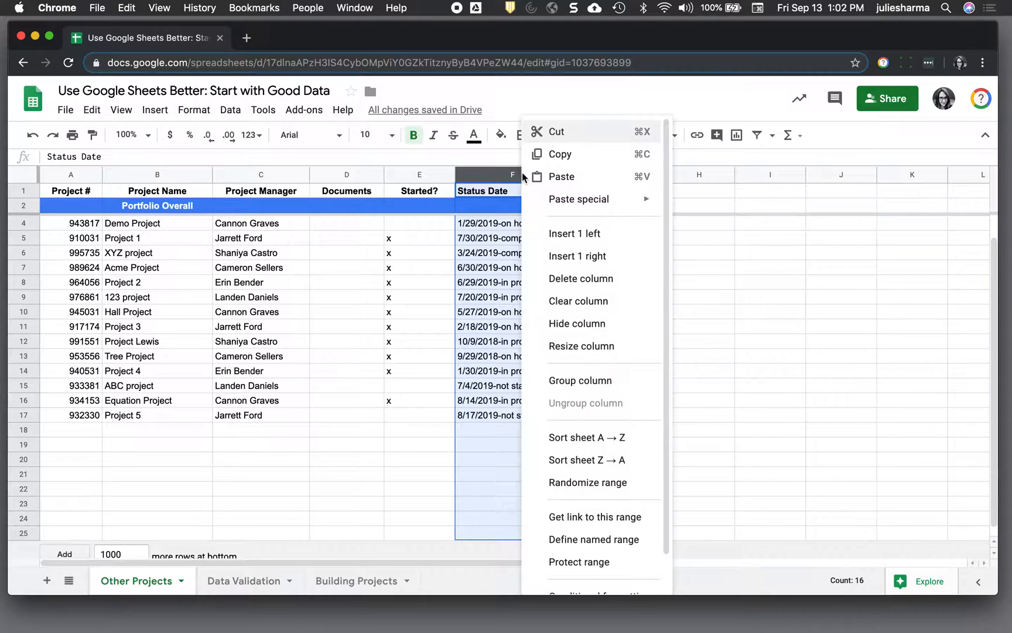
{"action": "mouse_move", "coordinate": [577, 256]}
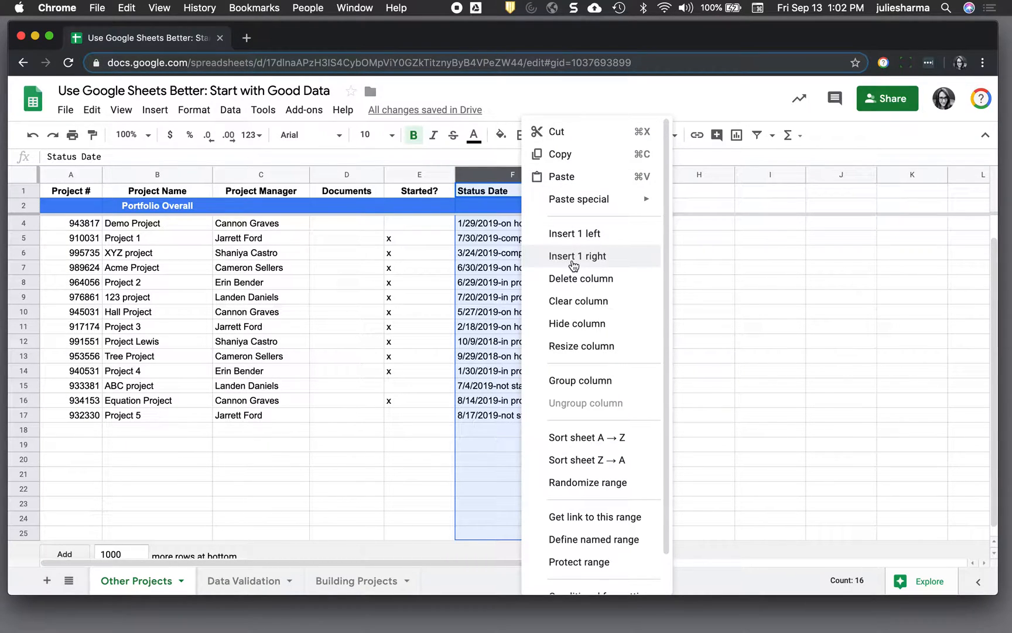
{"action": "mouse_move", "coordinate": [580, 278]}
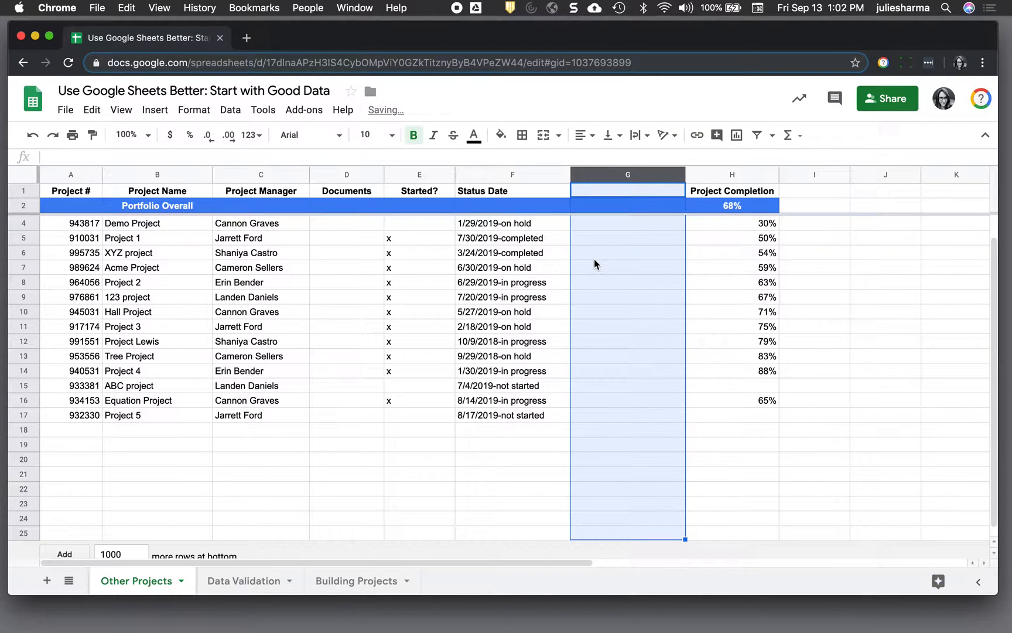
{"action": "left_click", "coordinate": [512, 174]}
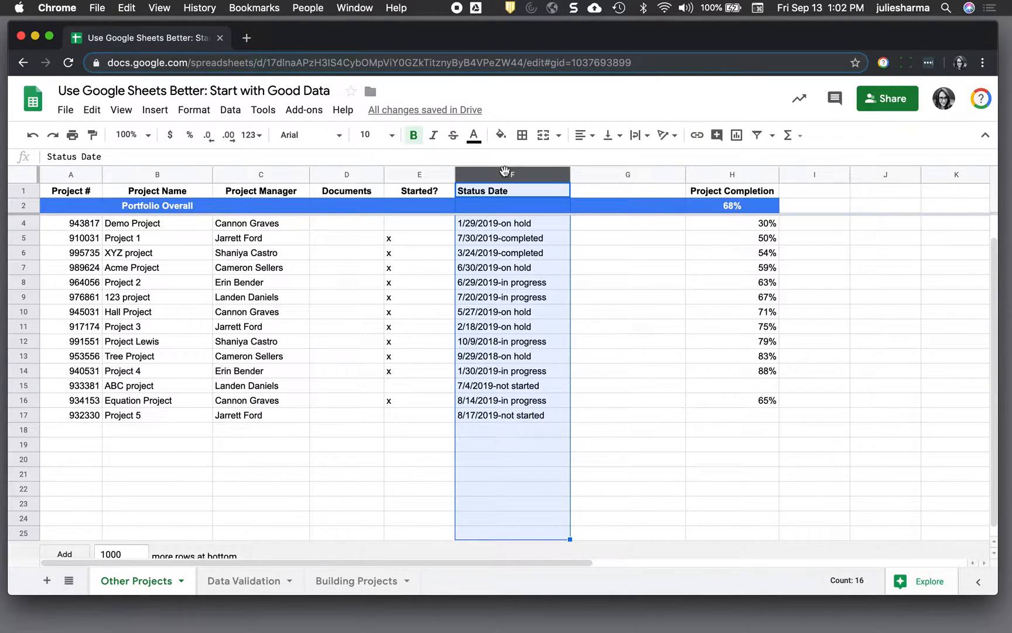
- Start Data > Split text to columns on the Status Date column and show the separator options
{"action": "left_click", "coordinate": [230, 110]}
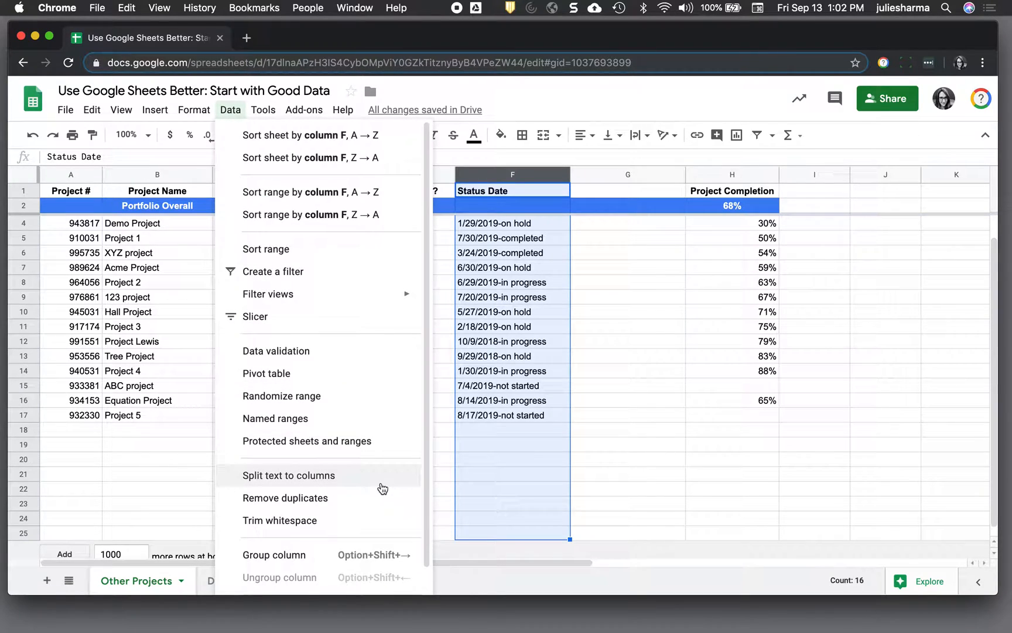
{"action": "left_click", "coordinate": [289, 475]}
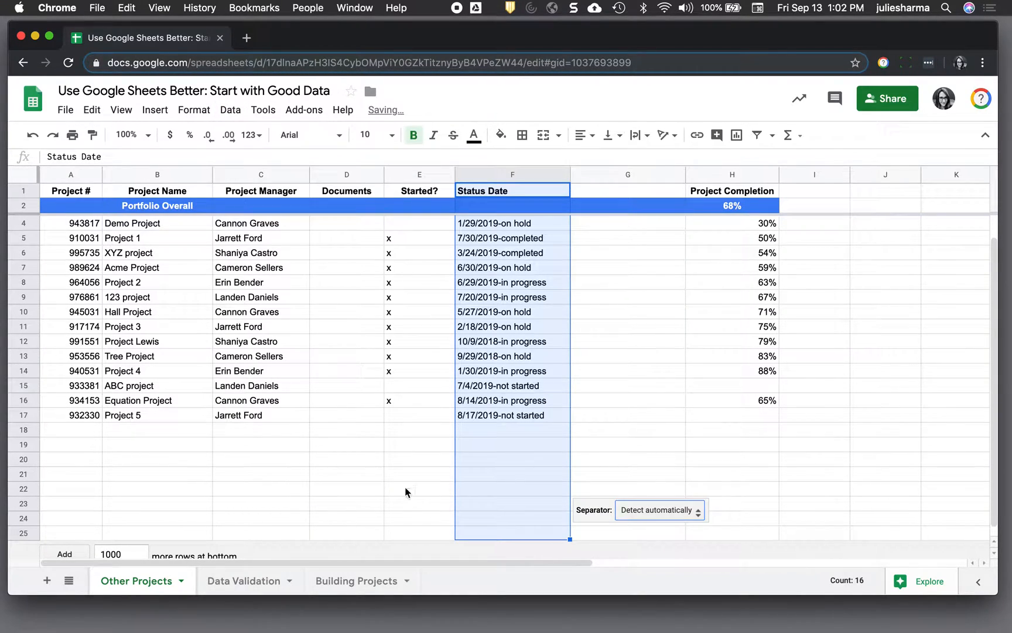
{"action": "left_click", "coordinate": [659, 510]}
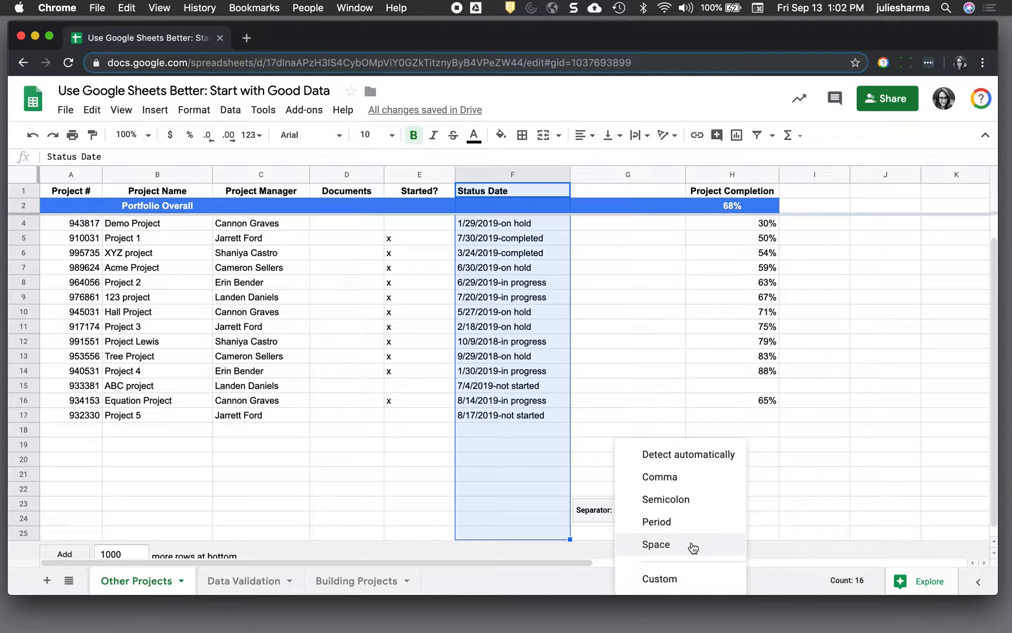
- Split Status Date on a custom '-' separator, then type 'Status e'
{"action": "left_click", "coordinate": [659, 578]}
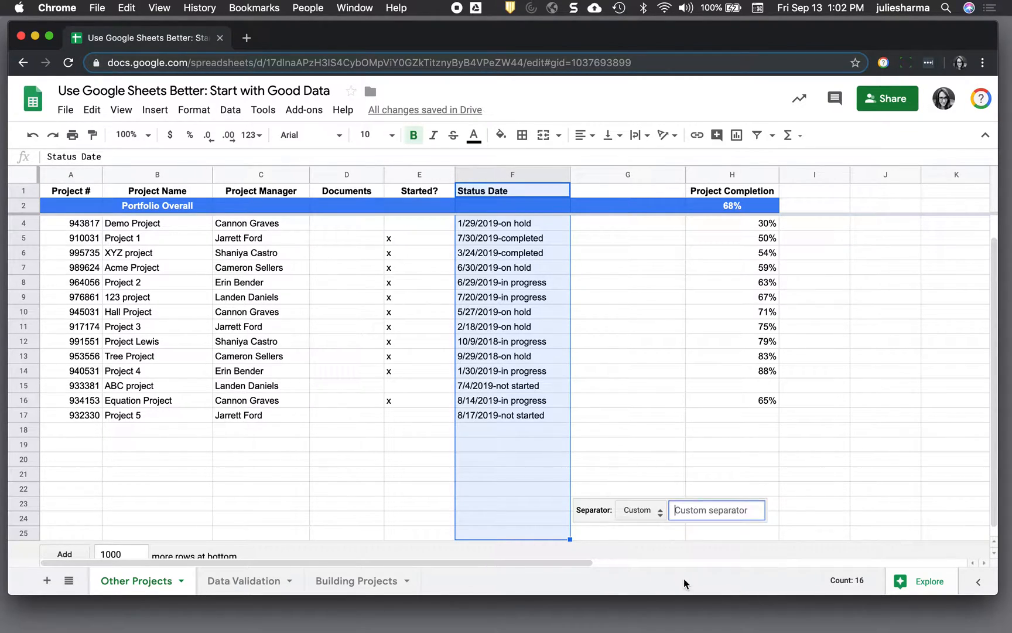
{"action": "type", "text": "-"}
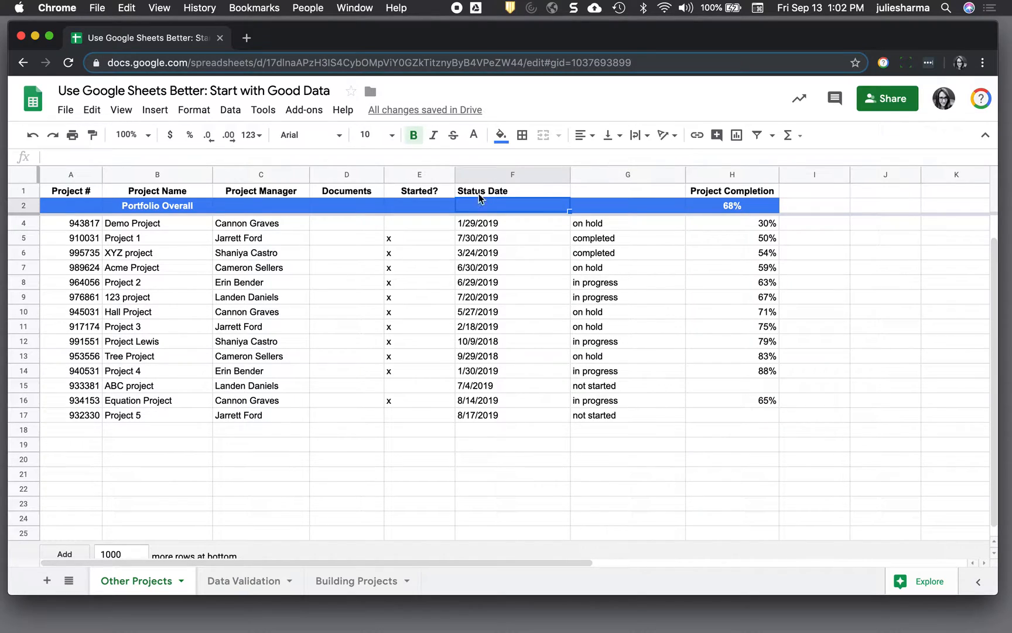
{"action": "type", "text": "Status e"}
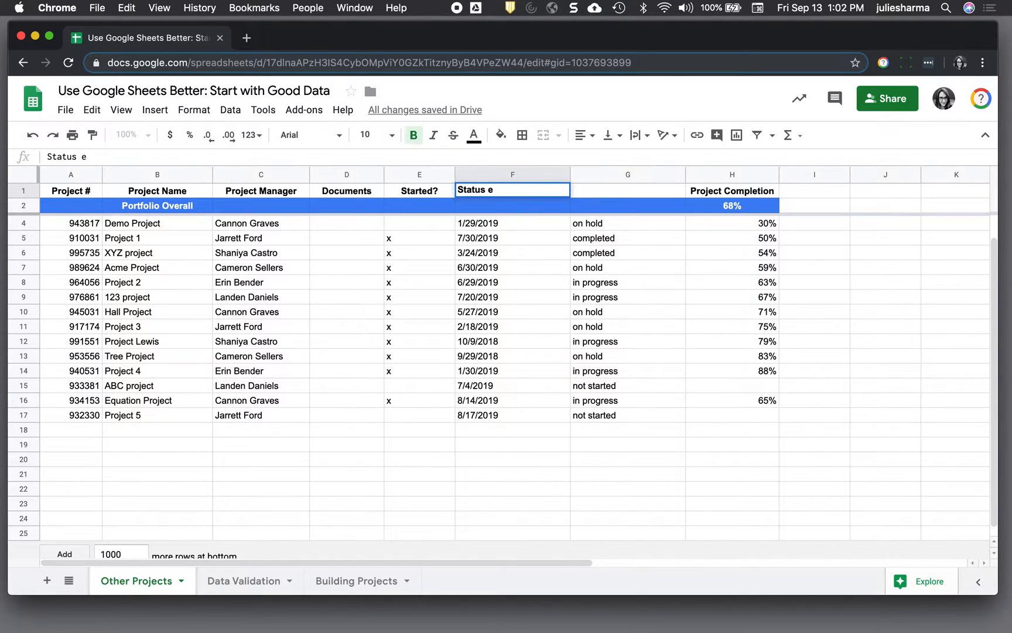